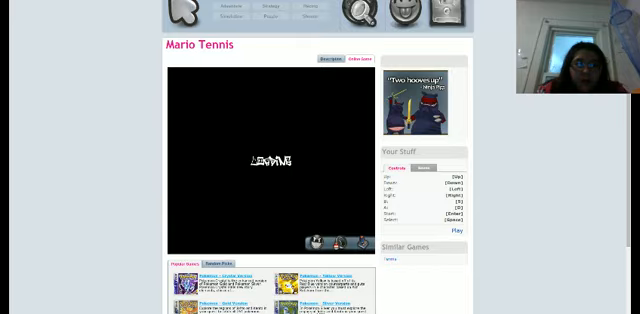
Play Mario Tennis to the junior-class ranking match prompt and show the save-state slots
scroll(up, 3)
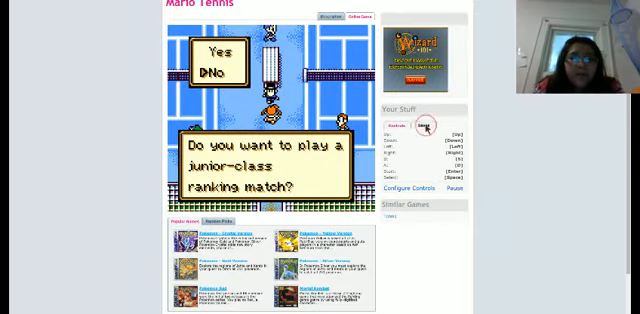
click(424, 127)
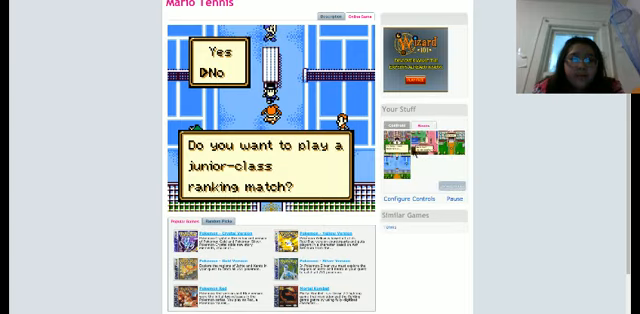